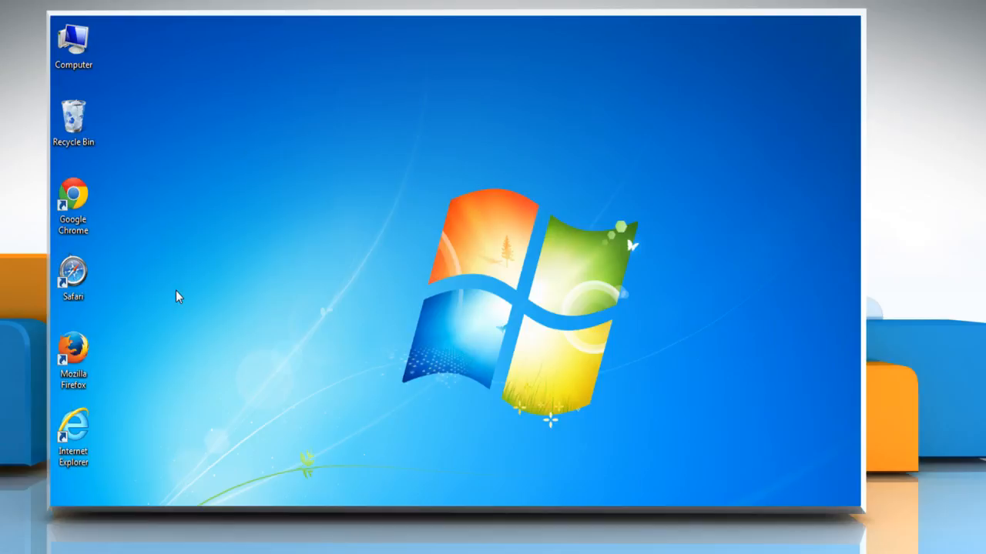
mouse_move(141, 265)
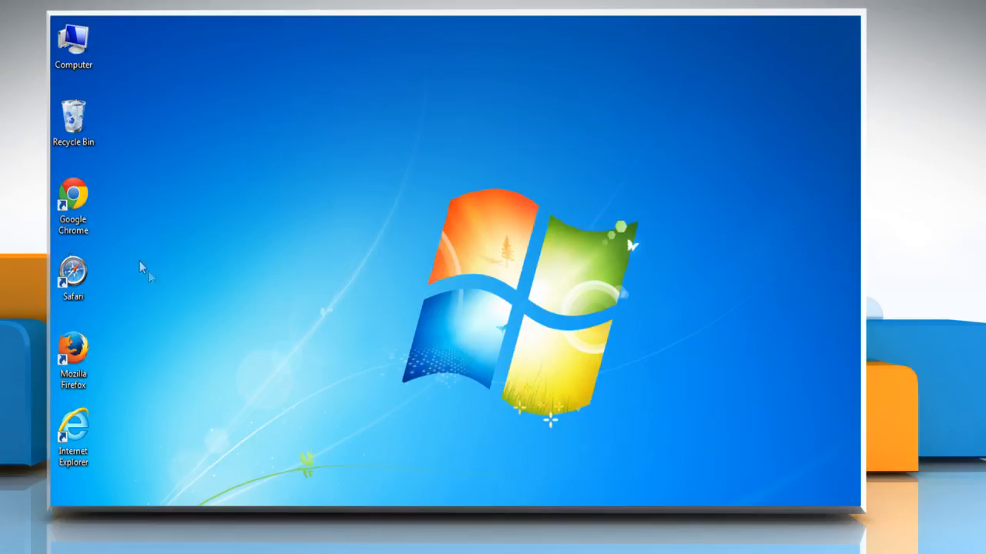
Step: Show the context menu for the Google Chrome desktop shortcut
right_click(73, 198)
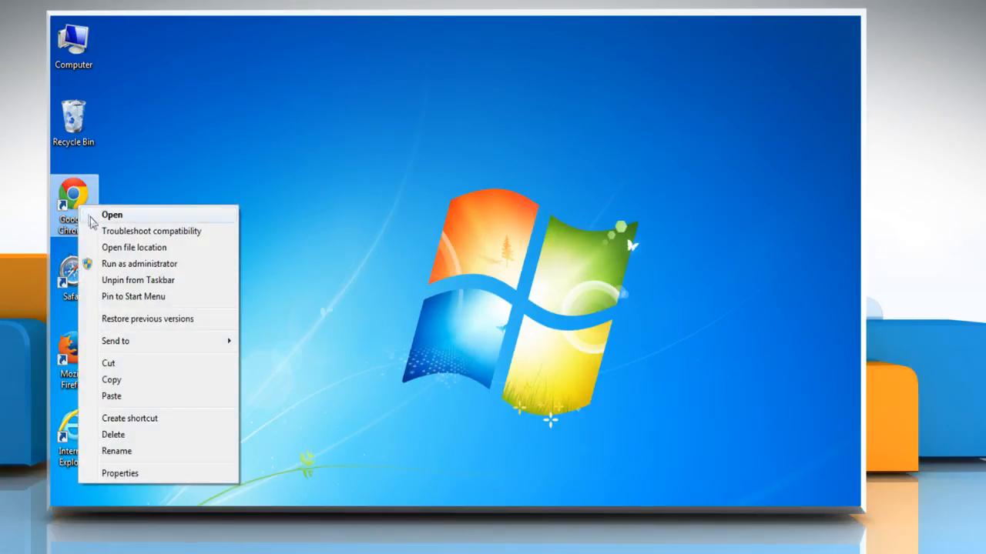
Step: Launch Chrome, go to mail.yahoo.com and sign in to reach the inbox
left_click(111, 215)
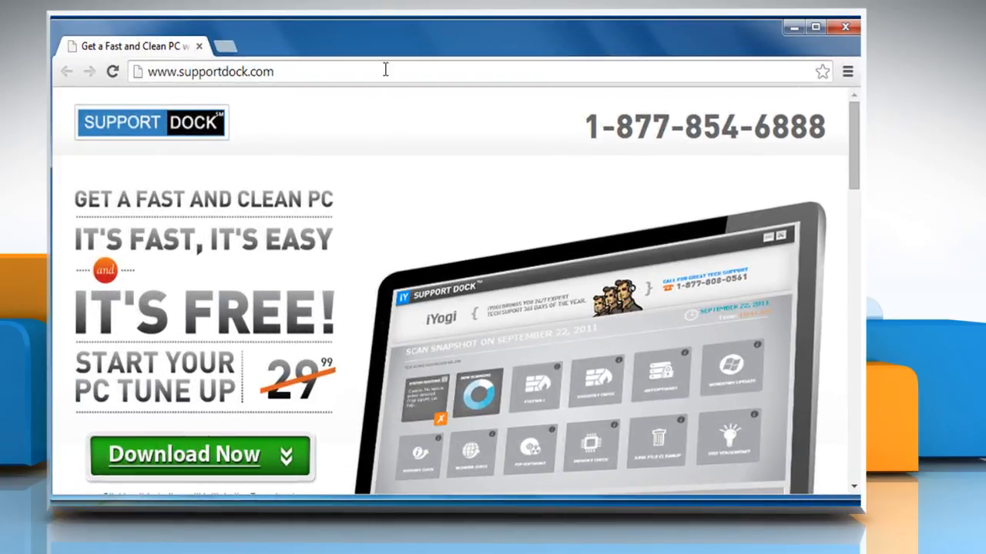
type("mail.yahoo.com")
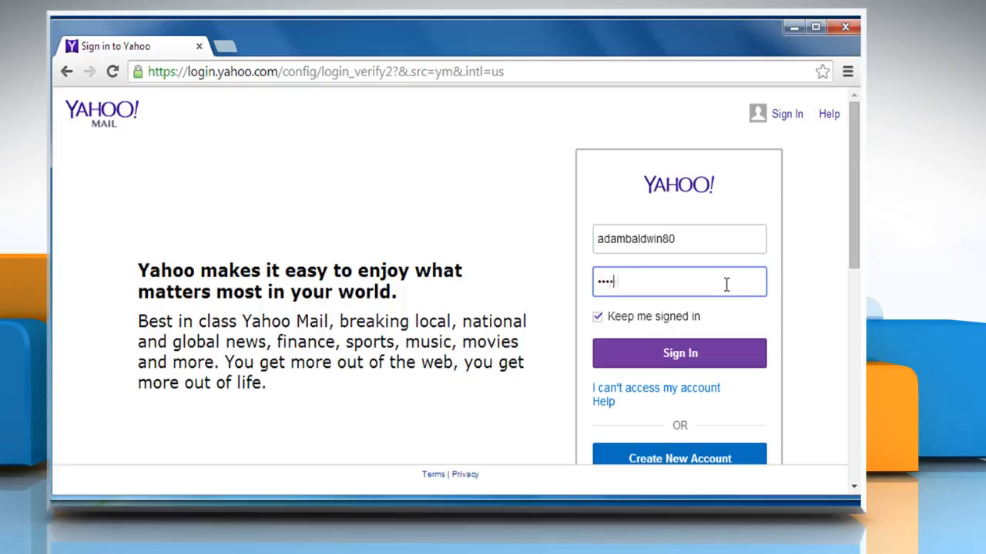
left_click(678, 353)
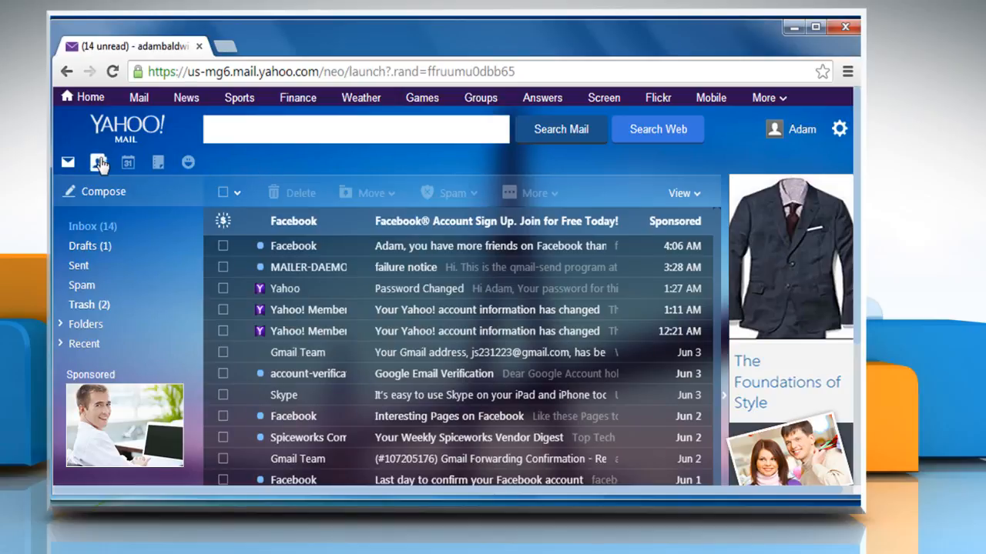
Step: Switch to Contacts and start a new Google import under Imported
left_click(99, 162)
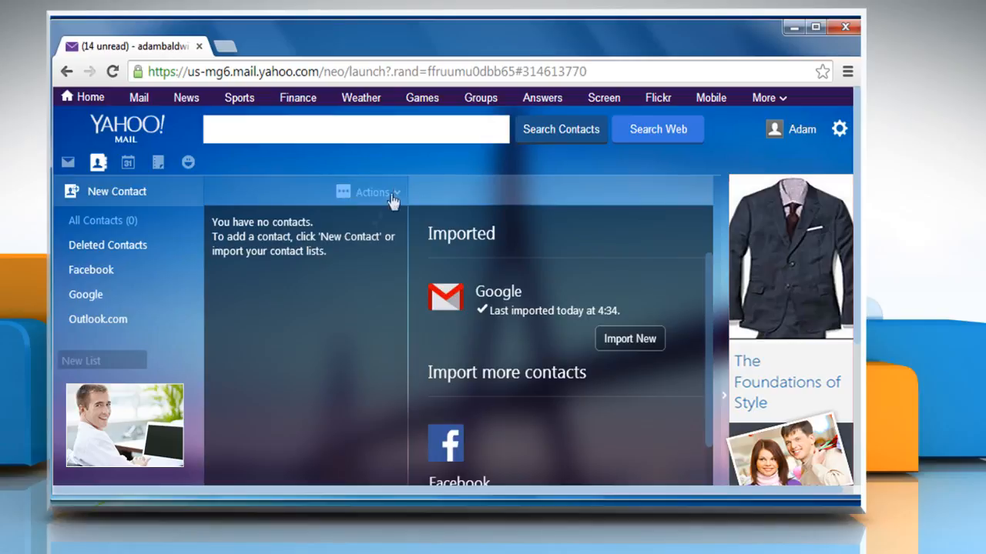
left_click(373, 191)
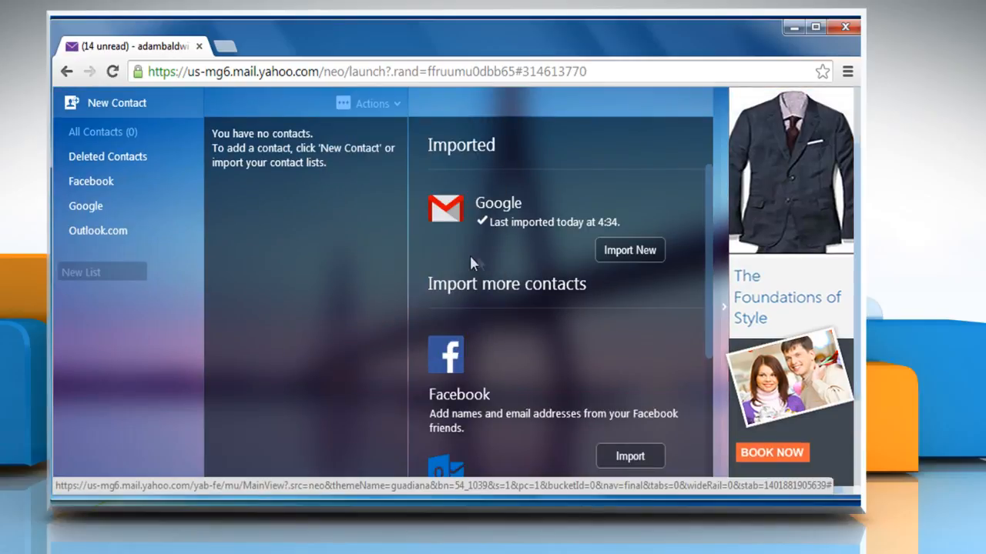
mouse_move(628, 249)
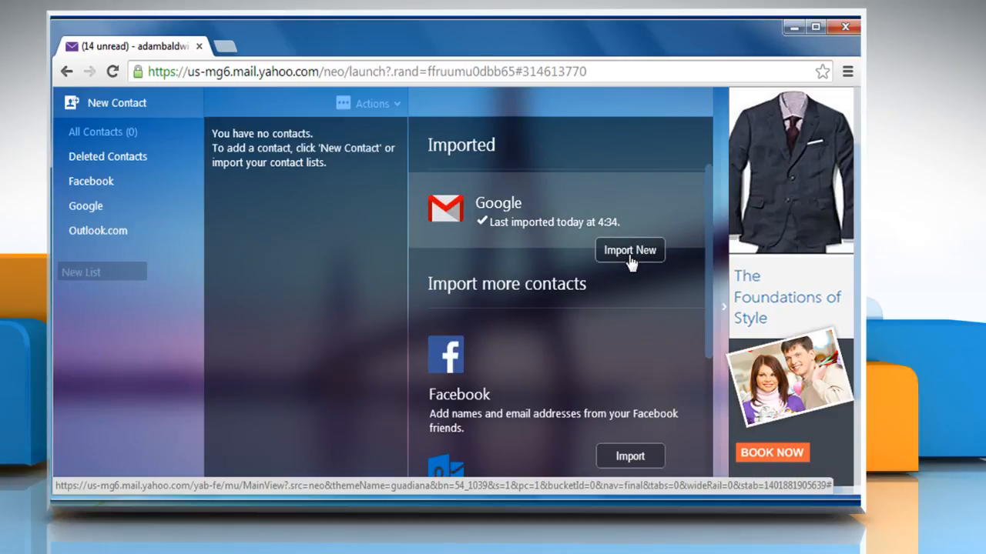
left_click(628, 249)
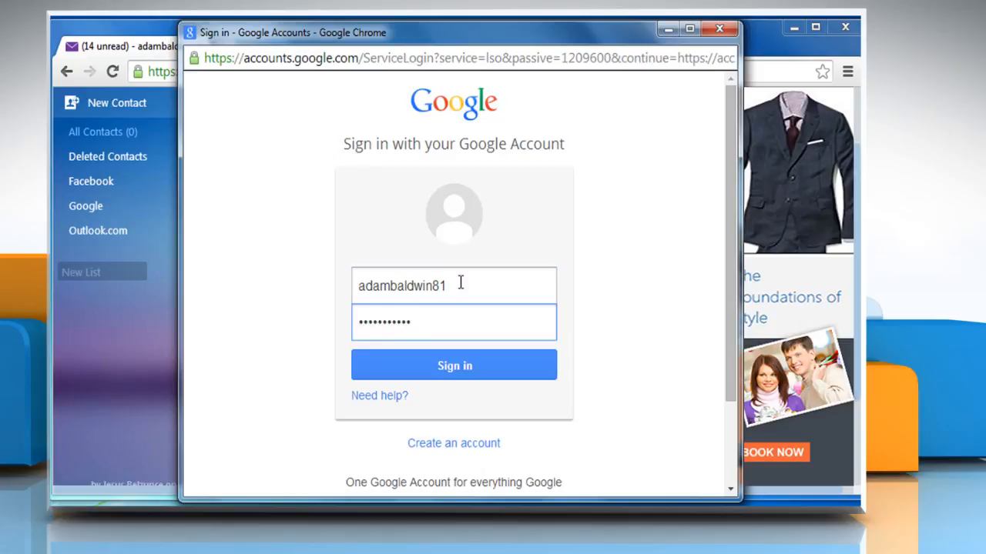
Step: Sign in to Google, accept Yahoo's access request and finish importing six contacts
left_click(452, 365)
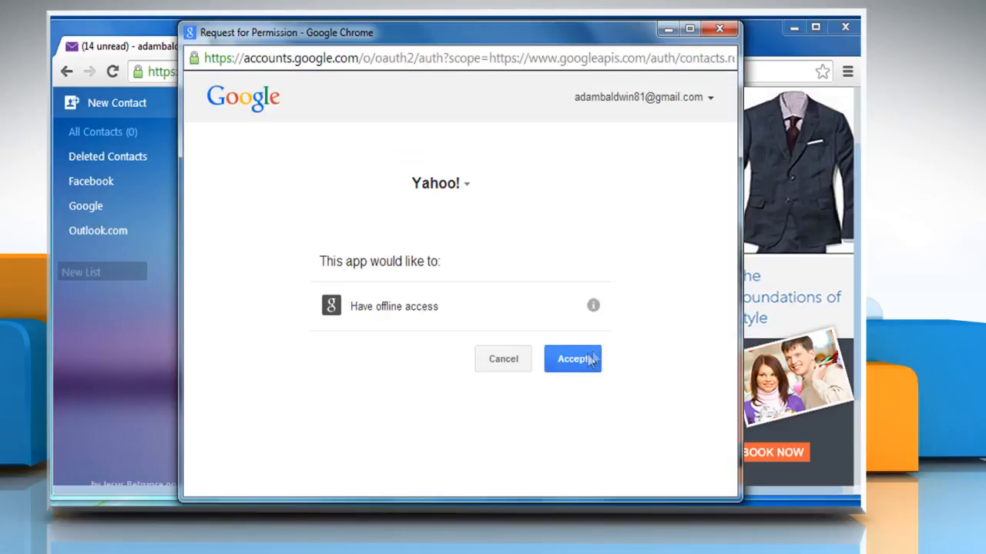
left_click(573, 359)
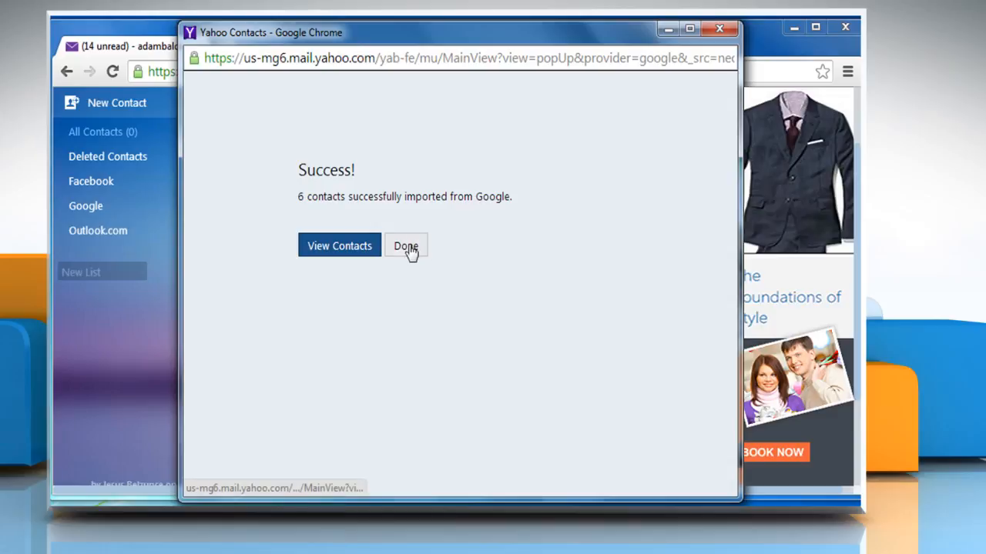
left_click(405, 247)
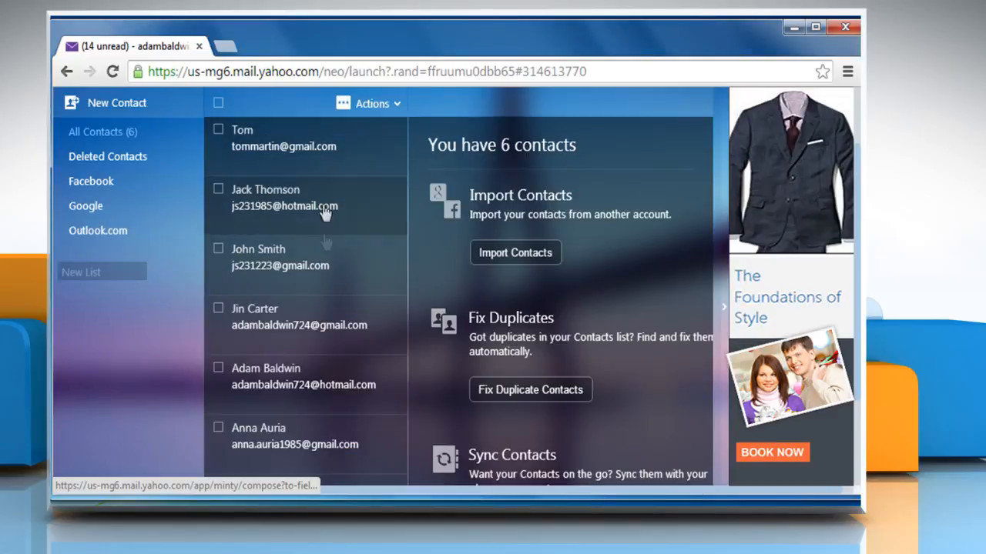
mouse_move(424, 301)
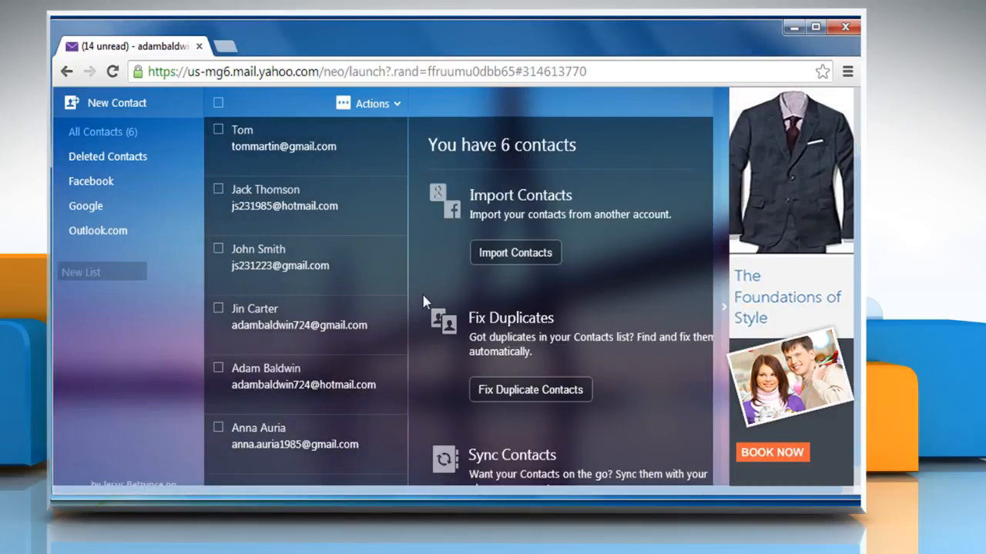
mouse_move(720, 289)
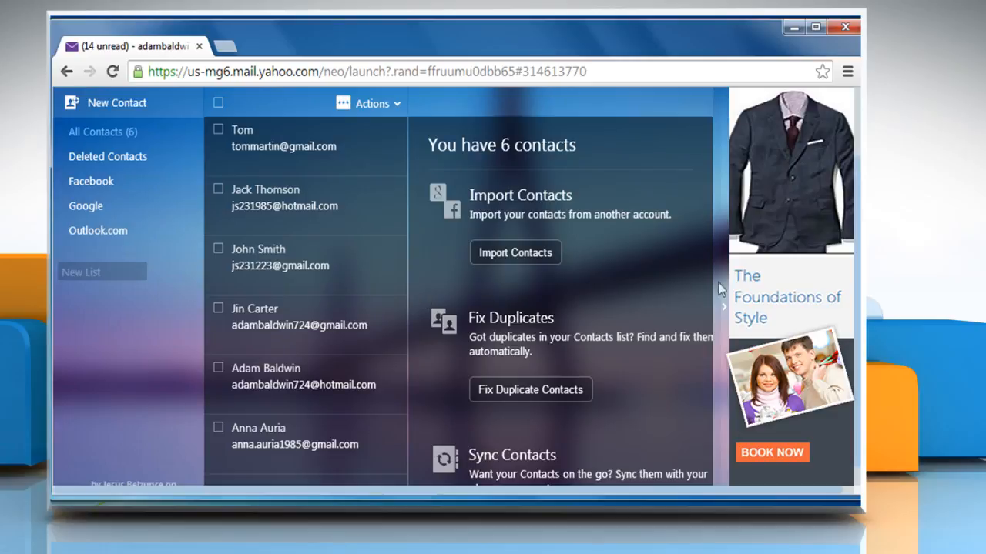
mouse_move(434, 271)
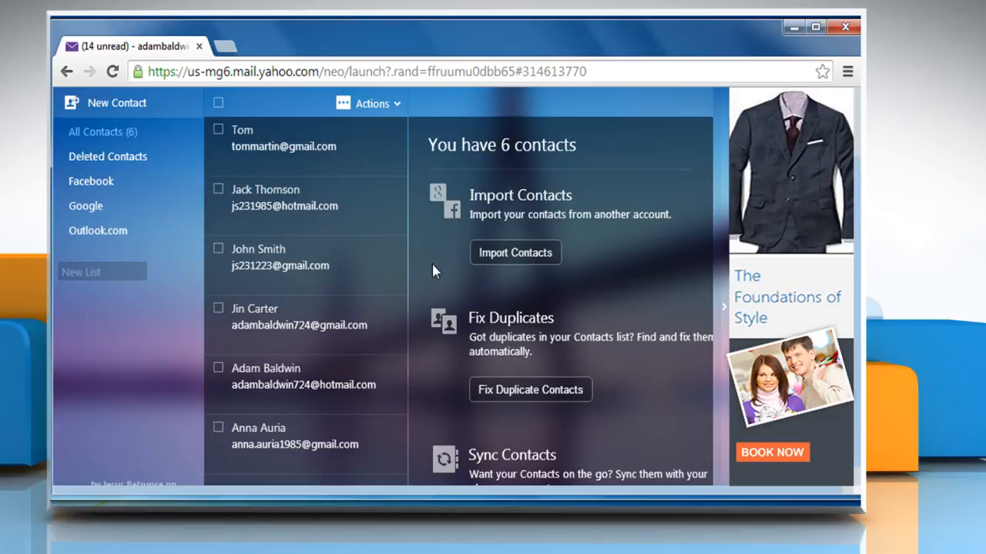
Step: From Actions choose Import and scroll to the File Upload source
left_click(373, 103)
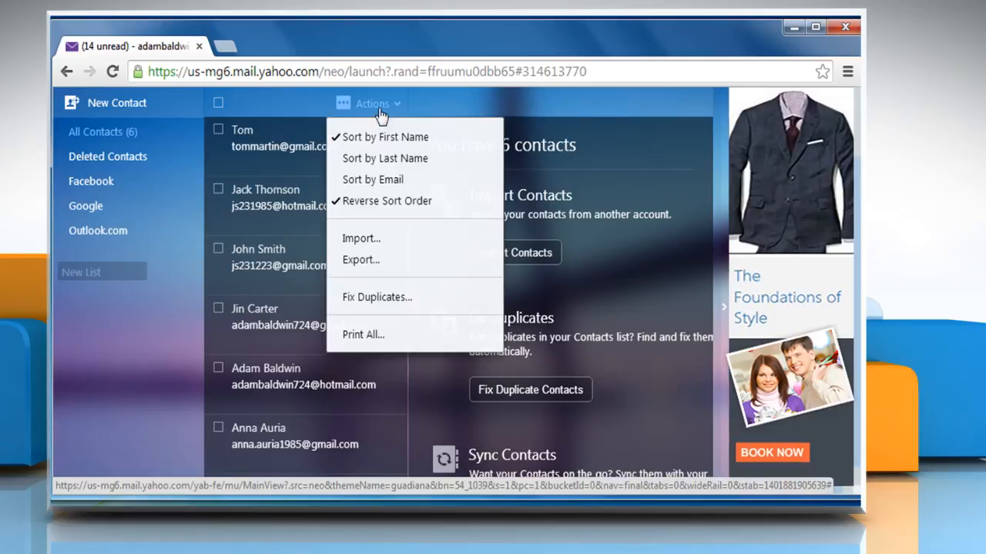
left_click(361, 237)
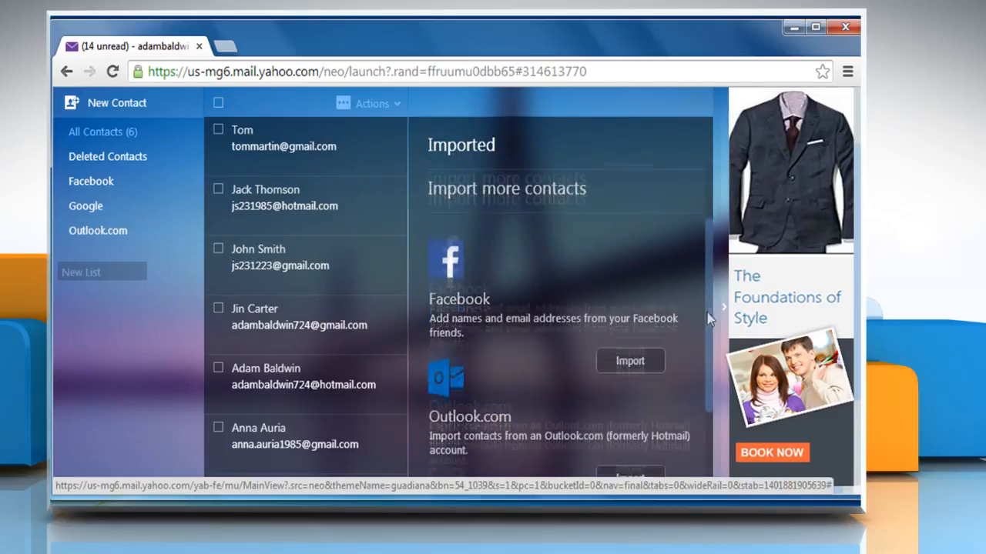
scroll("down", 3)
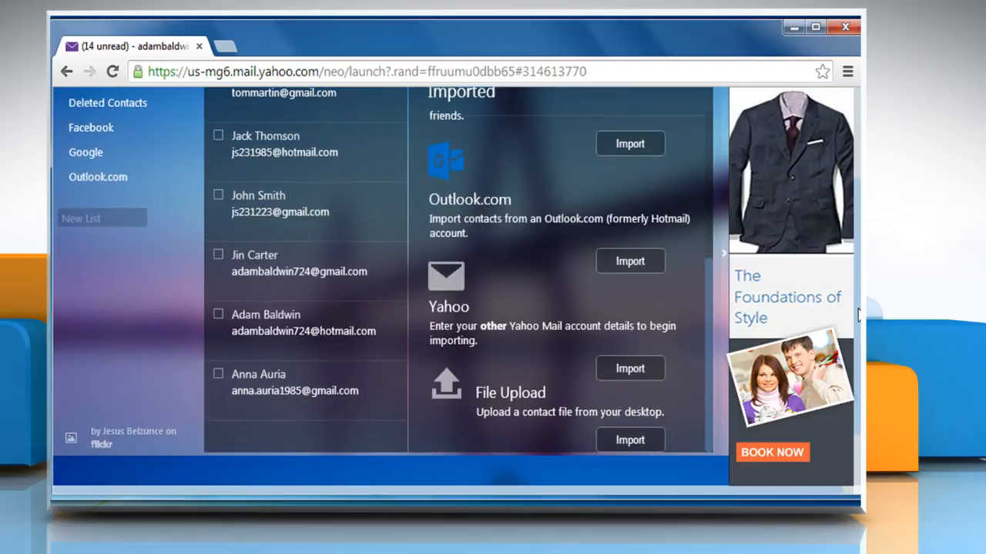
Step: Start a File Upload import and pick yahoo_contacts.csv from Downloads
left_click(629, 440)
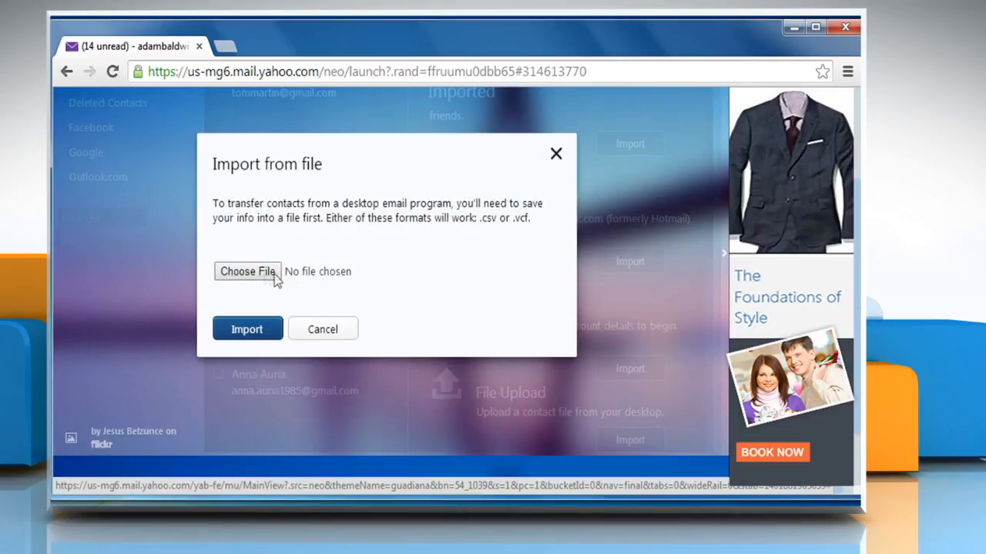
left_click(246, 271)
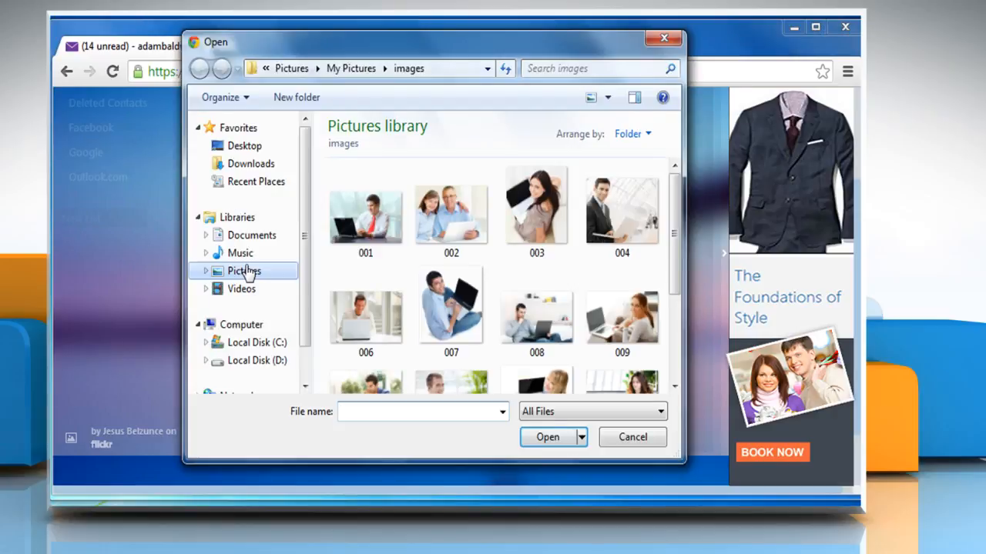
mouse_move(250, 163)
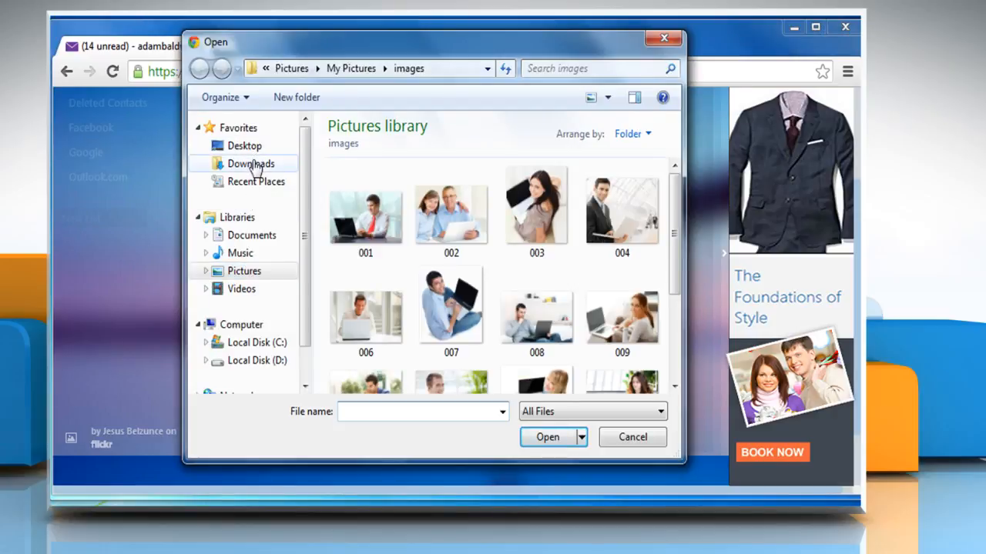
left_click(249, 163)
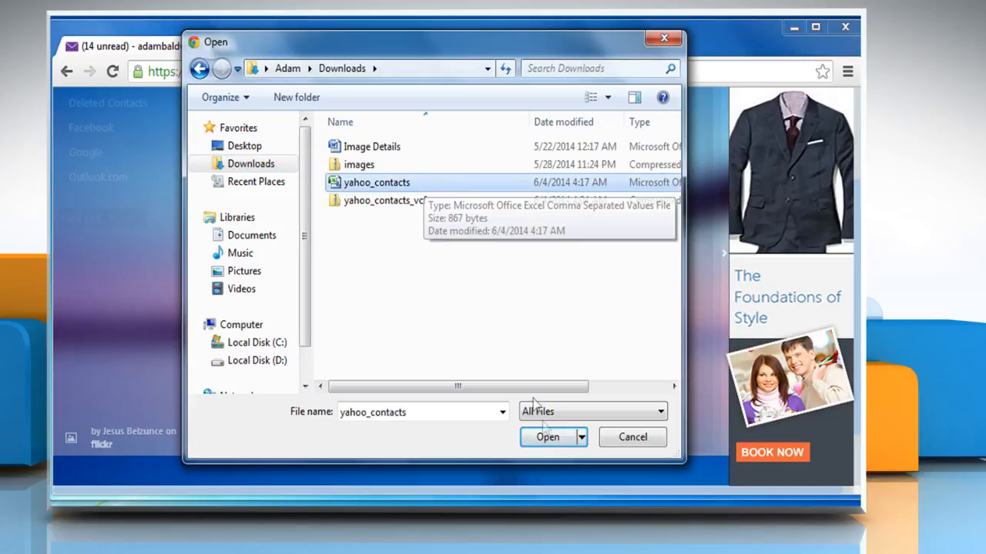
left_click(547, 438)
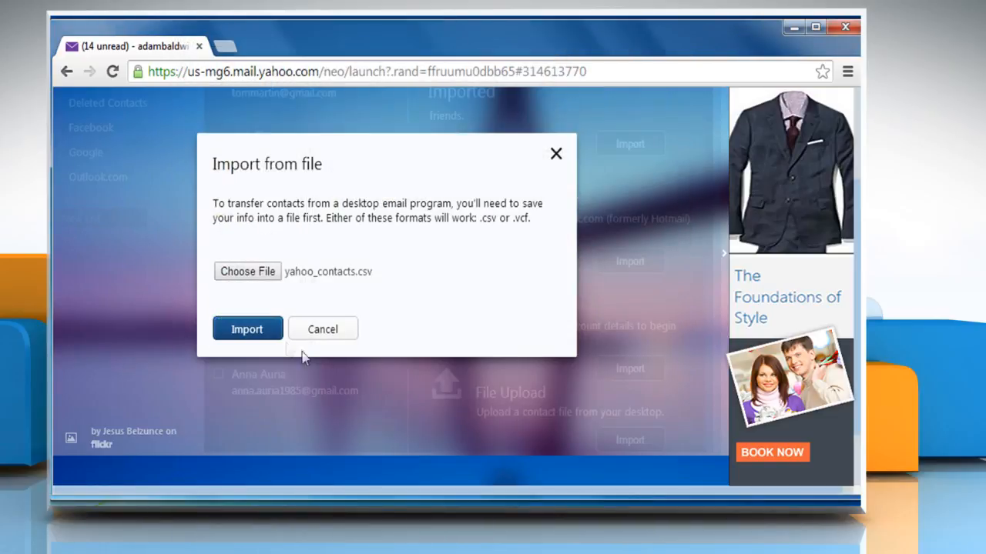
Step: Import the three CSV contacts and view the updated list of 9 contacts
left_click(247, 330)
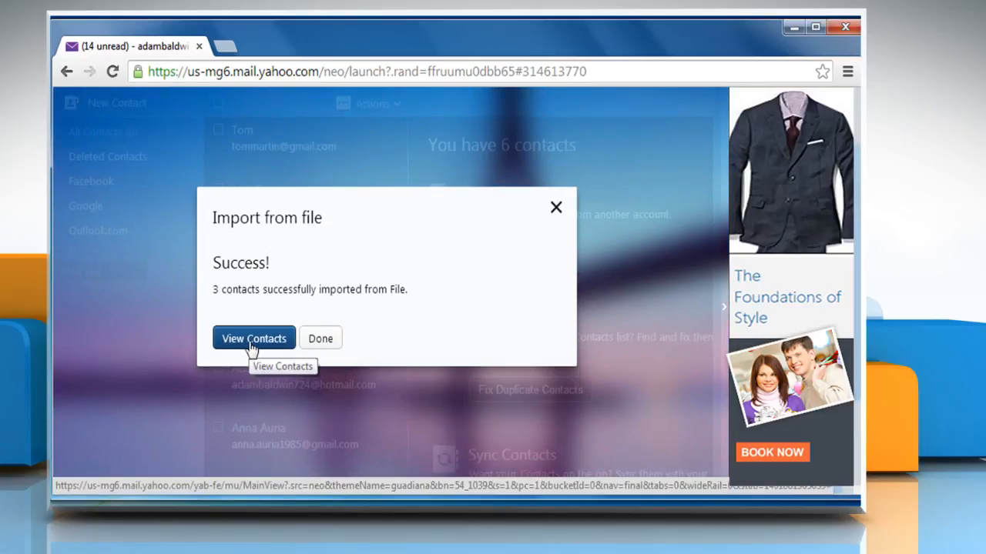
left_click(253, 339)
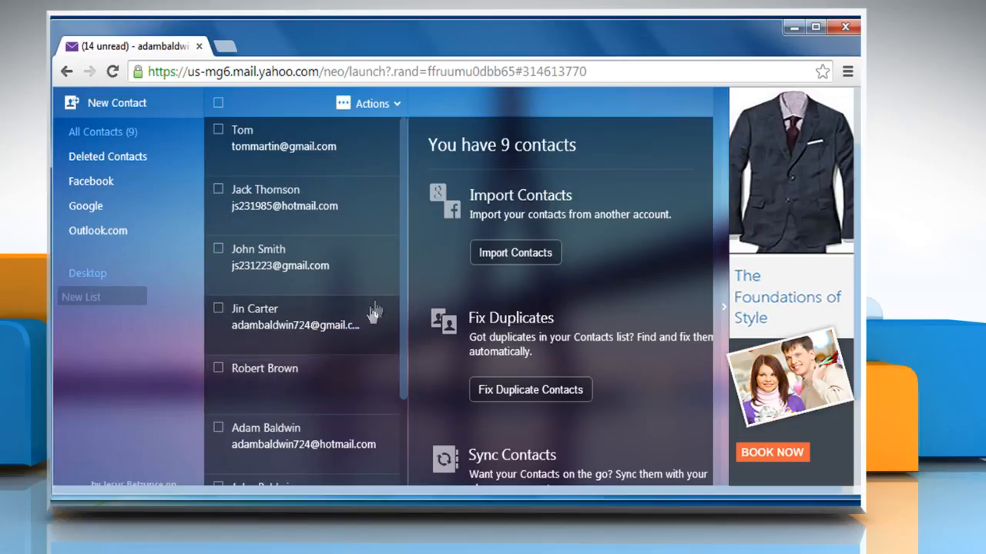